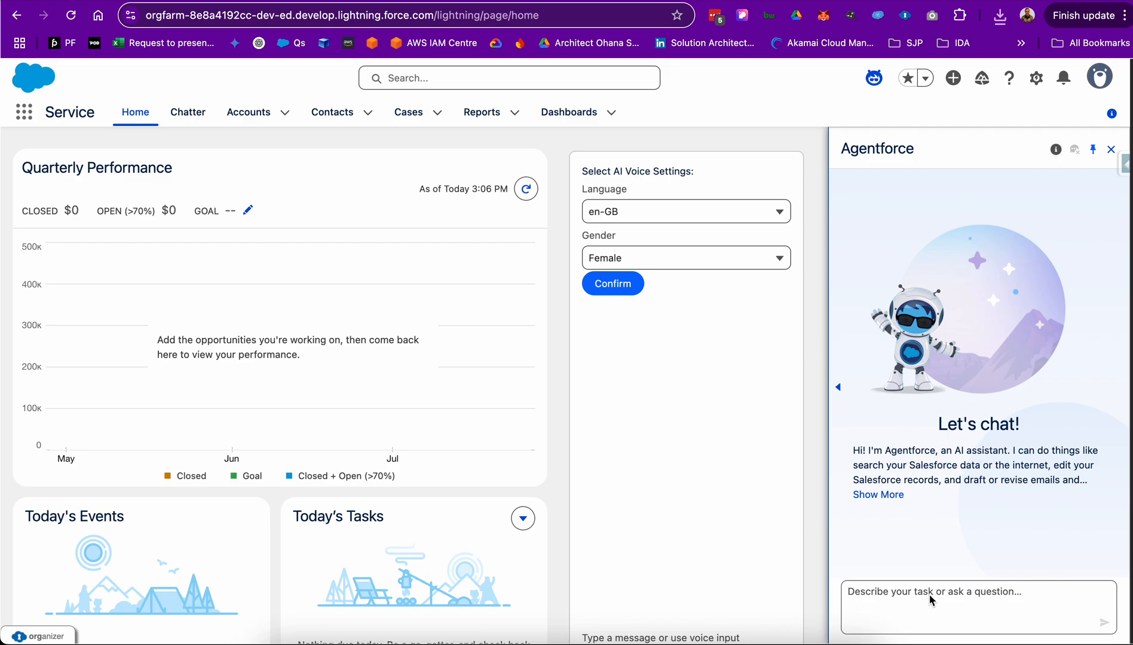
- Type the Agentforce prompt requesting an audio welcome-email template for a new client
{"action": "type", "text": "Generate me an audio response, for an email template welcoming my new client to our company and thanking them for their purchase"}
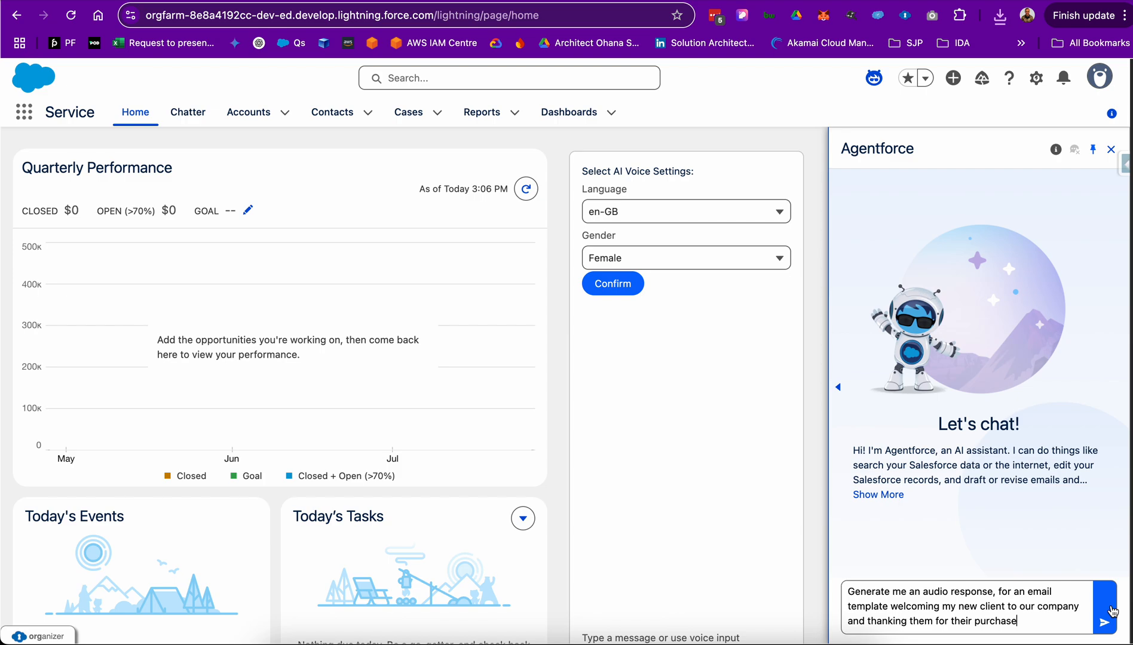
- Send the audio welcome-email request to Agentforce and wait for its reply
{"action": "left_click", "coordinate": [1104, 622]}
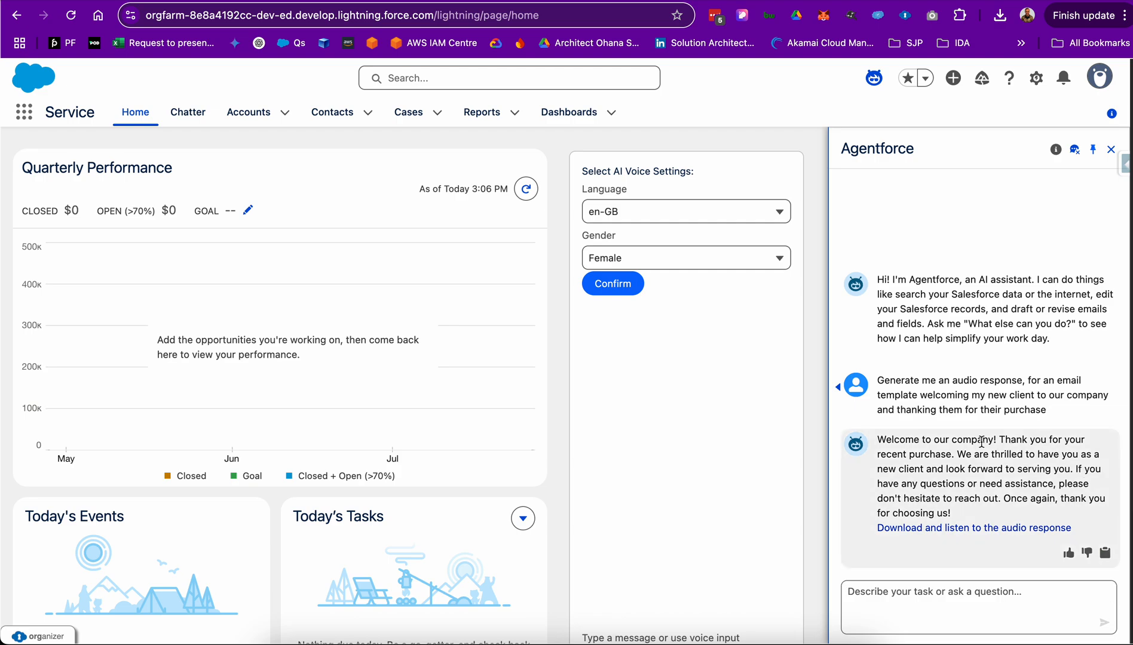
{"action": "mouse_move", "coordinate": [947, 538]}
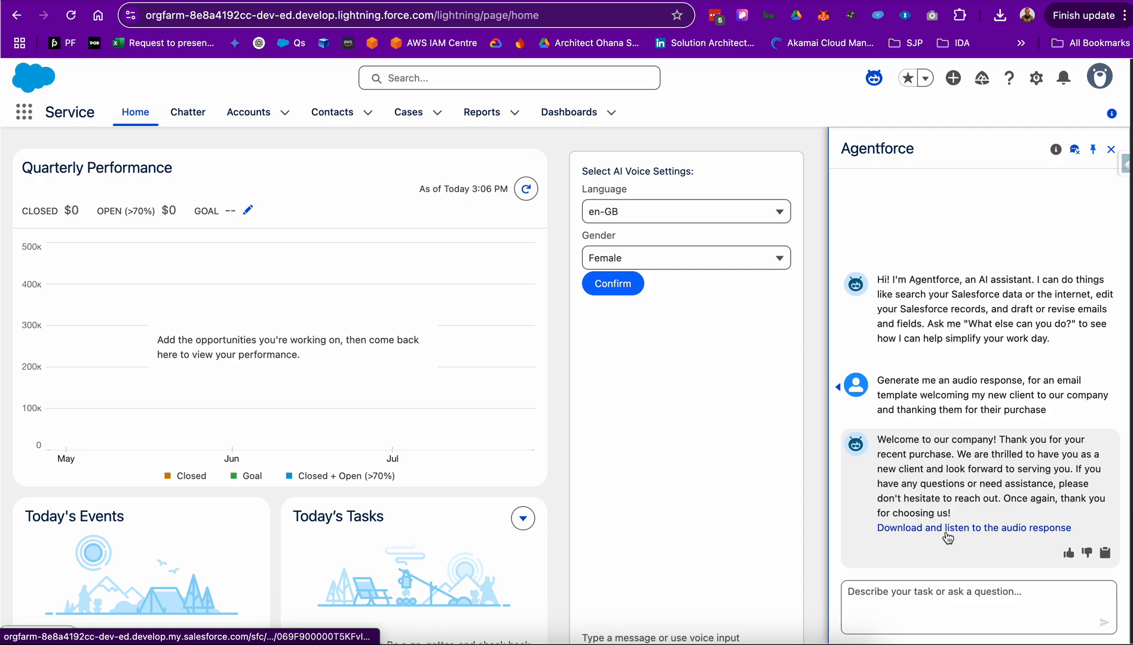
- Download Agentforce's audio response via the 'Download and listen to the audio response' link
{"action": "left_click", "coordinate": [973, 528]}
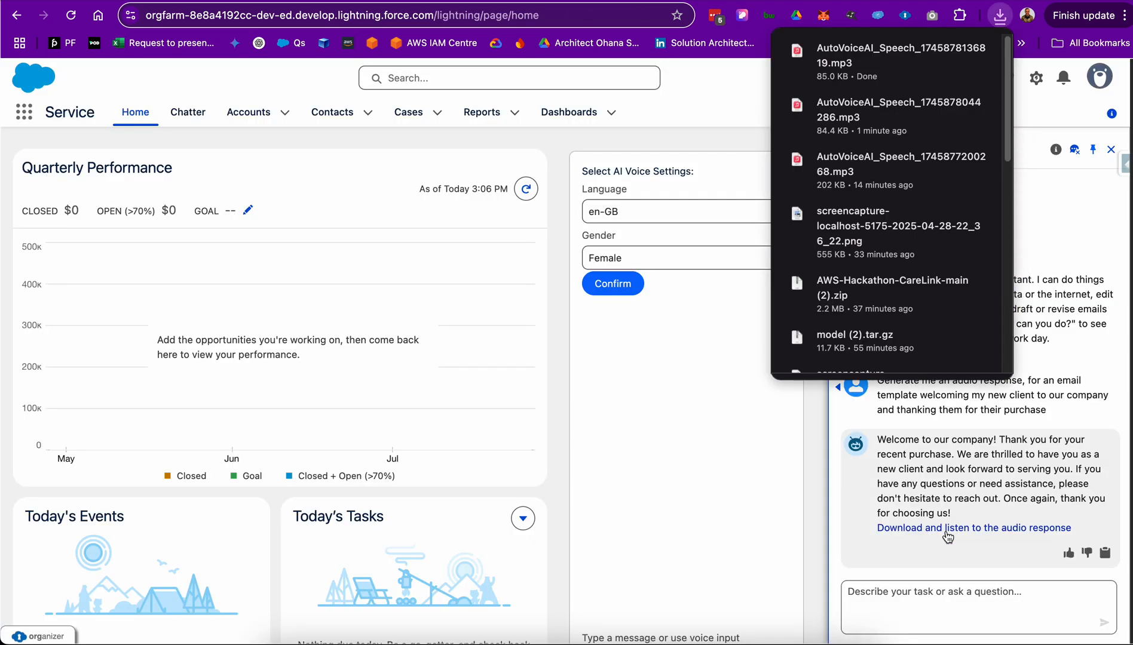
{"action": "mouse_move", "coordinate": [903, 79]}
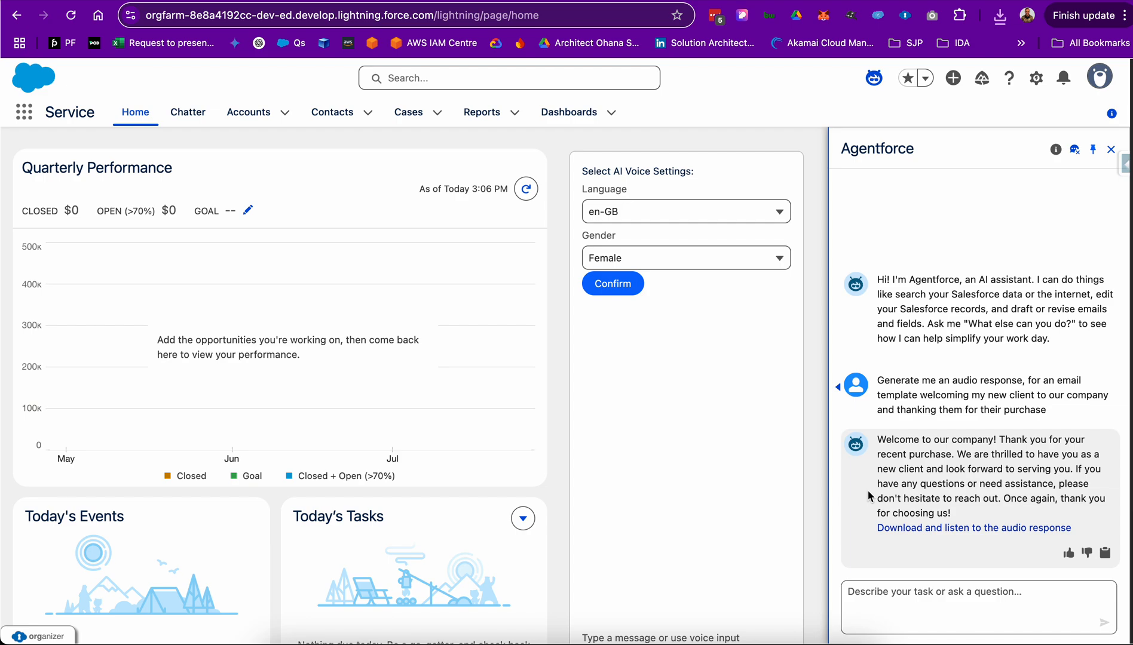
{"action": "mouse_move", "coordinate": [920, 511]}
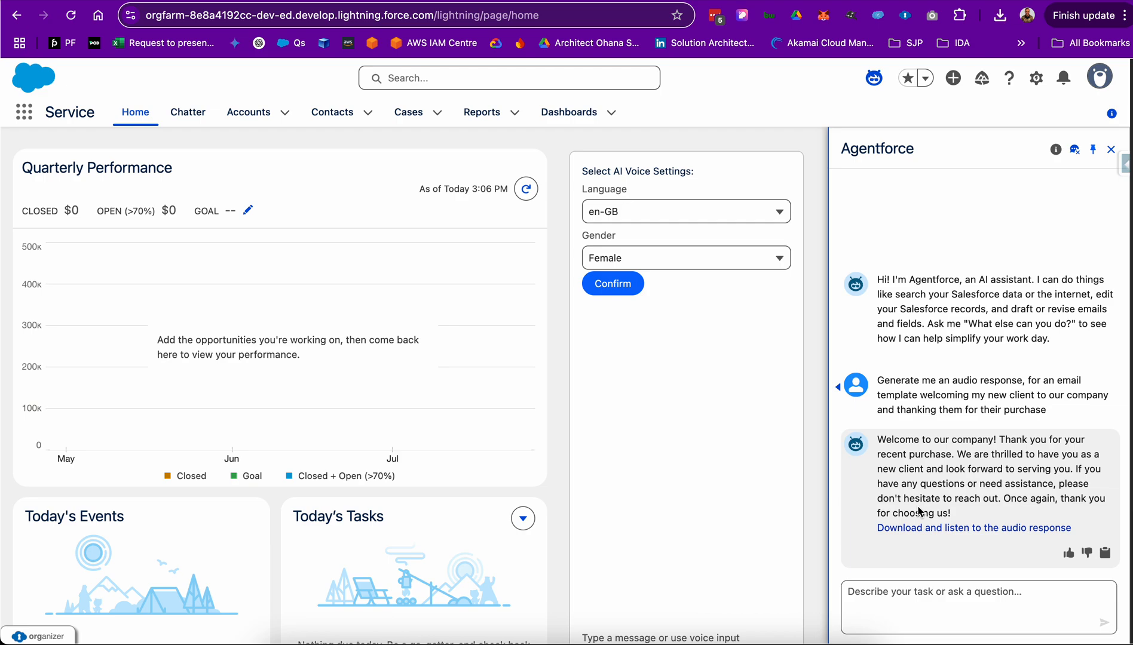
{"action": "mouse_move", "coordinate": [1035, 528]}
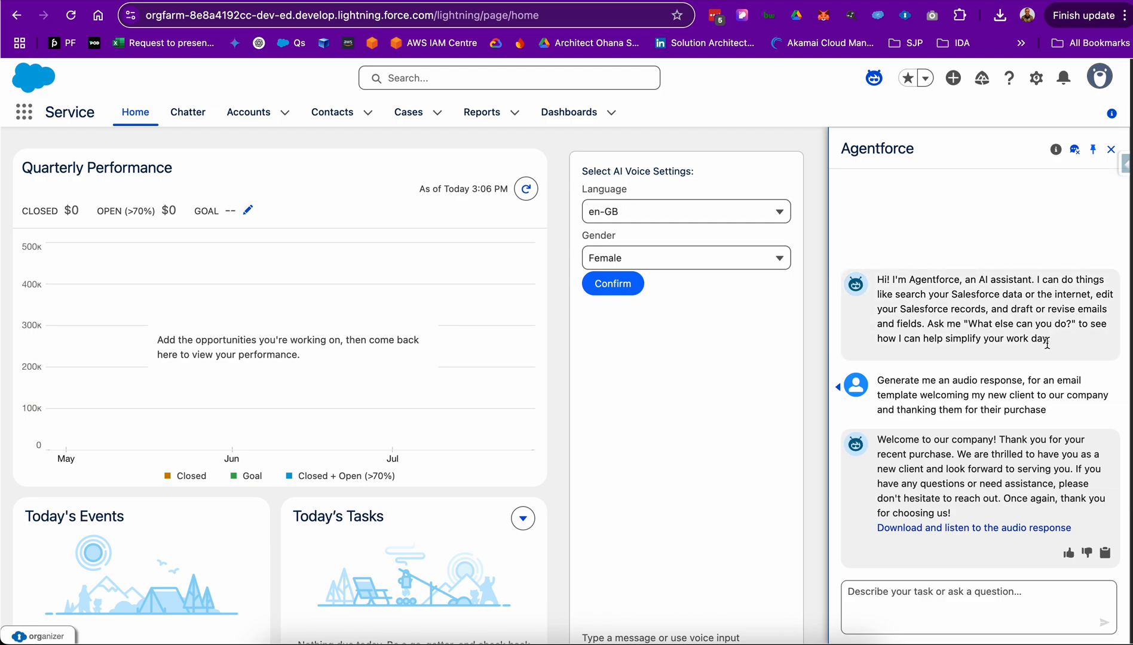
{"action": "mouse_move", "coordinate": [1016, 565]}
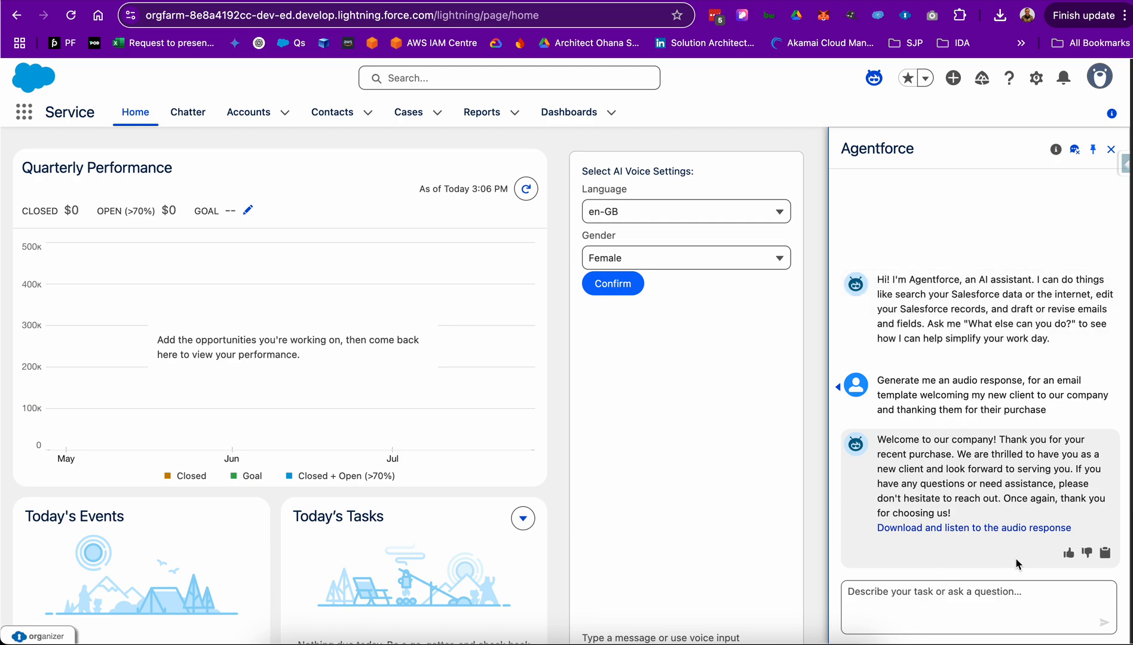
{"action": "mouse_move", "coordinate": [1112, 161]}
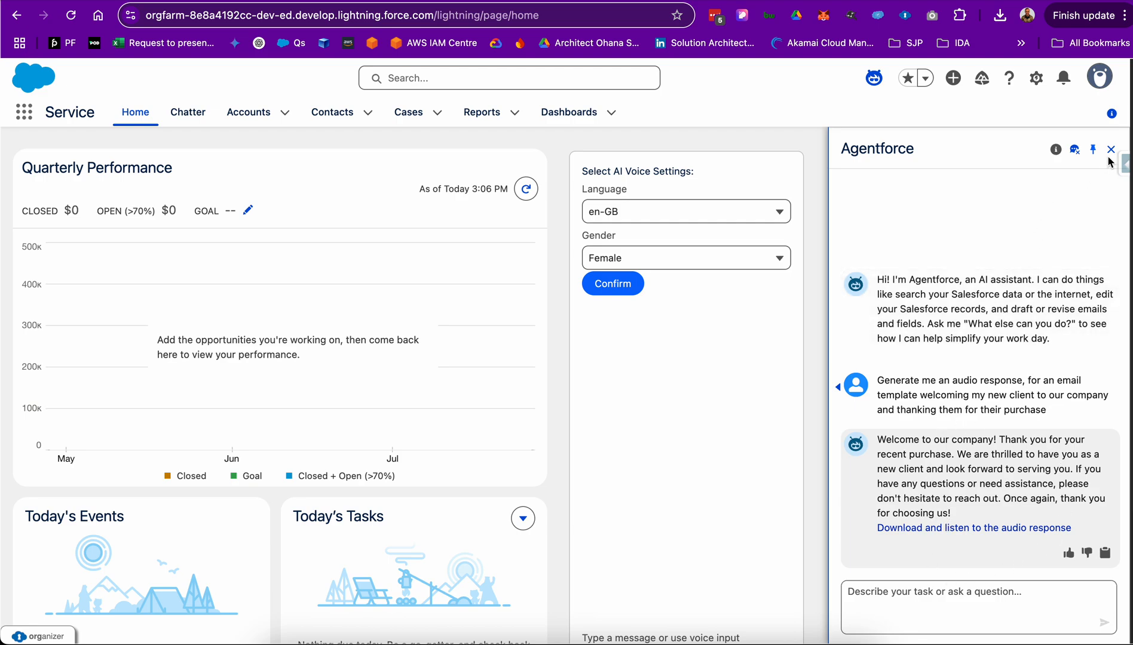
- Close Agentforce and send the welcome-email audio request through the custom voice chat
{"action": "left_click", "coordinate": [1108, 149]}
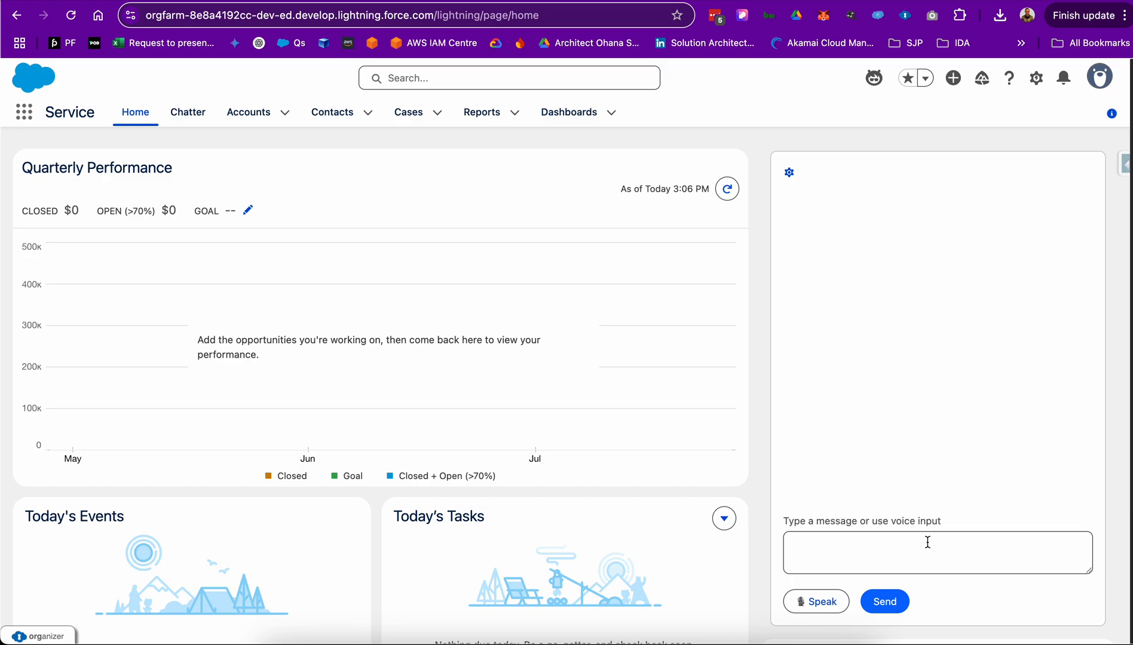
{"action": "left_click", "coordinate": [928, 559]}
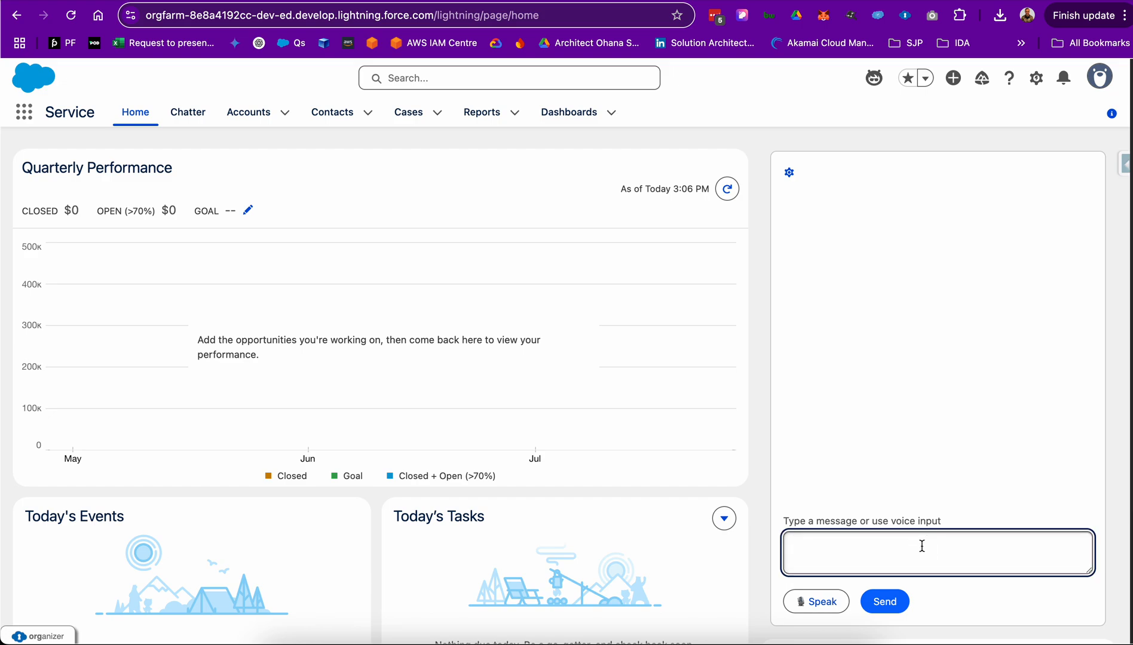
{"action": "type", "text": "Generate me an audio response, for an email template welcoming my new client to our company and thanking them for their purchase"}
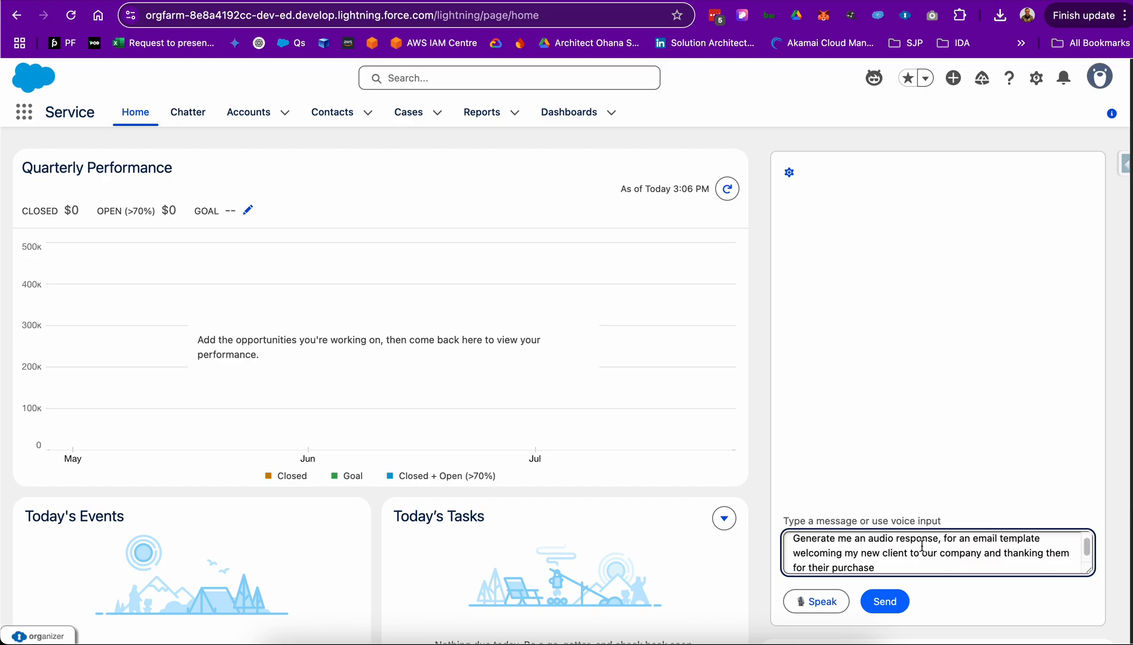
{"action": "left_click", "coordinate": [884, 601]}
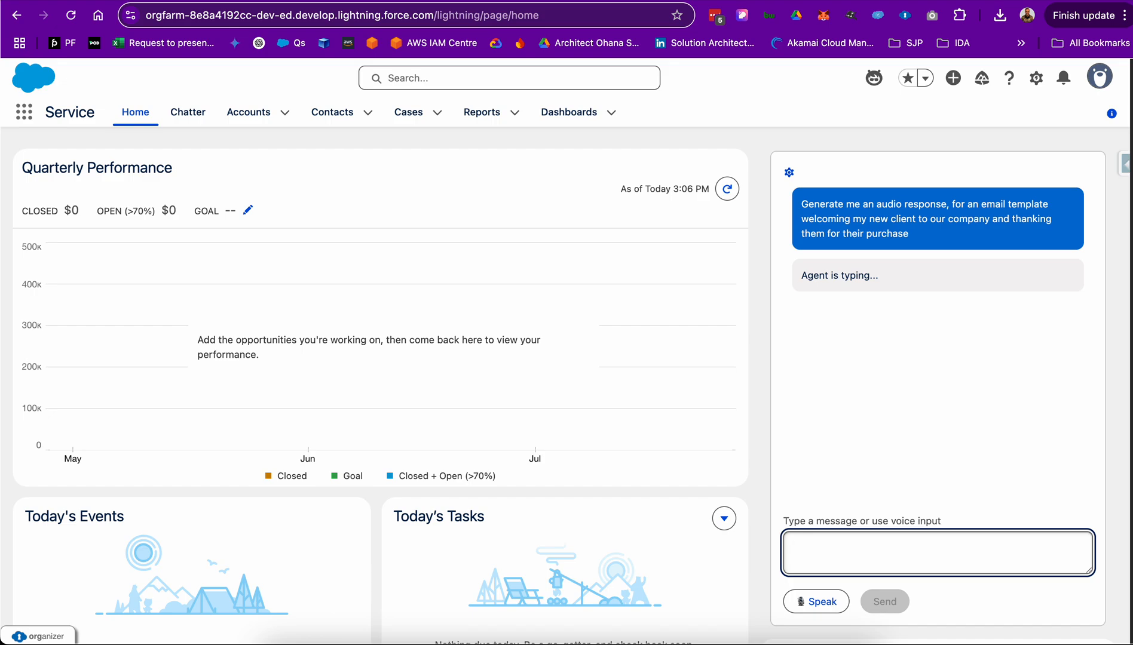
{"action": "mouse_move", "coordinate": [914, 523]}
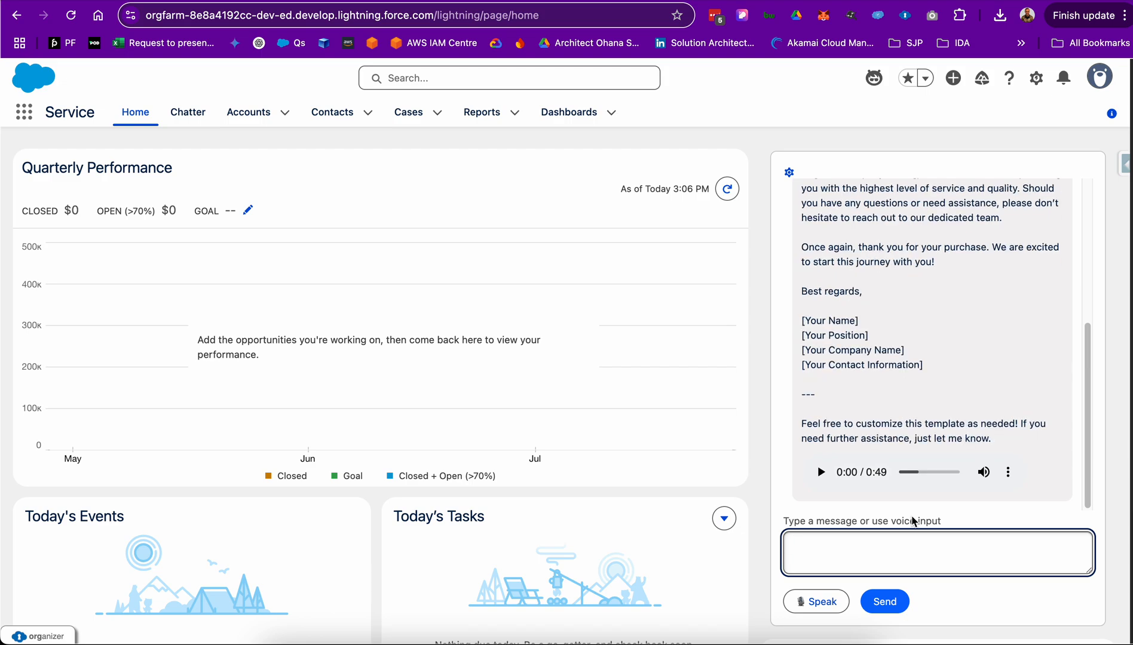
- Play the chat reply's welcome audio clip for a few seconds, then pause it
{"action": "left_click", "coordinate": [820, 472]}
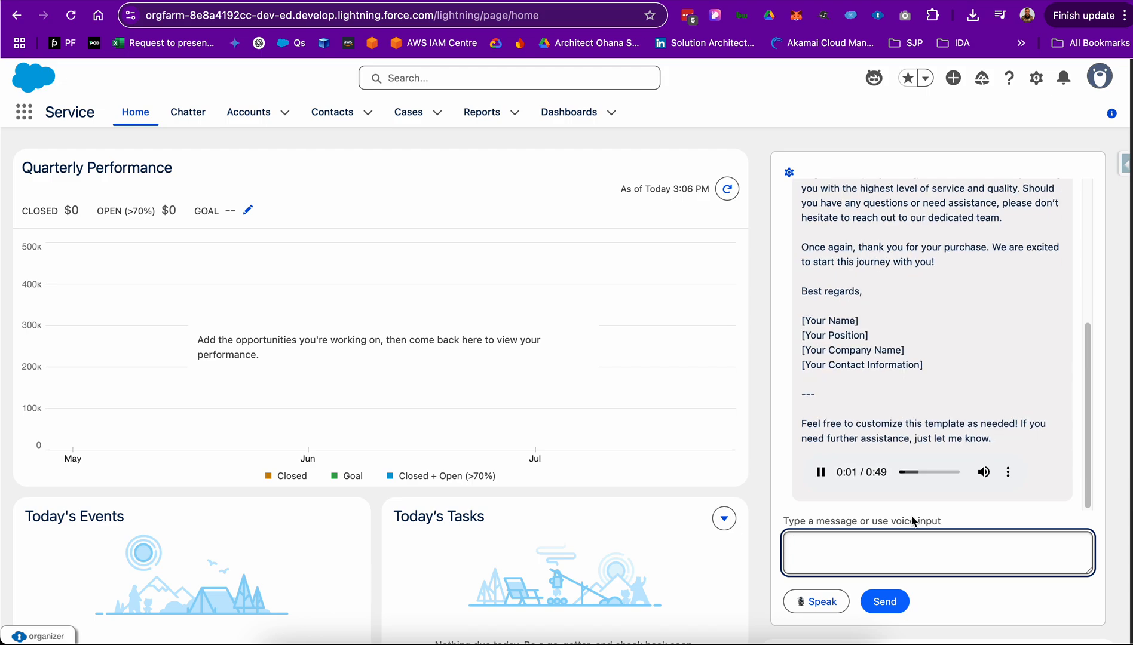
{"action": "left_click", "coordinate": [820, 472]}
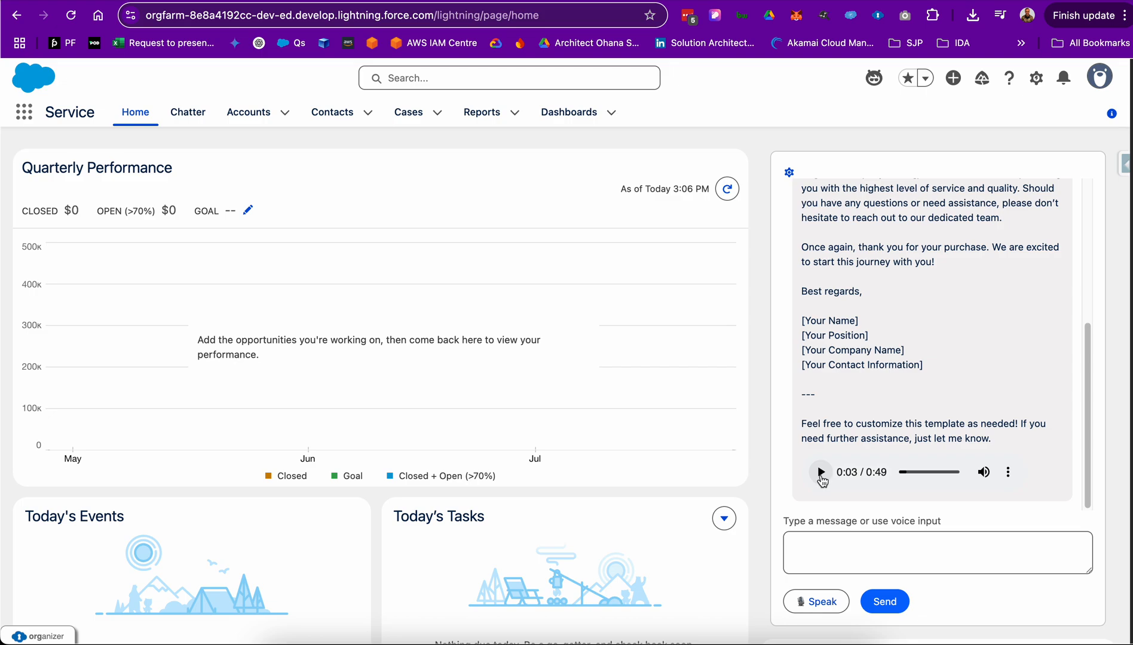
{"action": "mouse_move", "coordinate": [829, 606]}
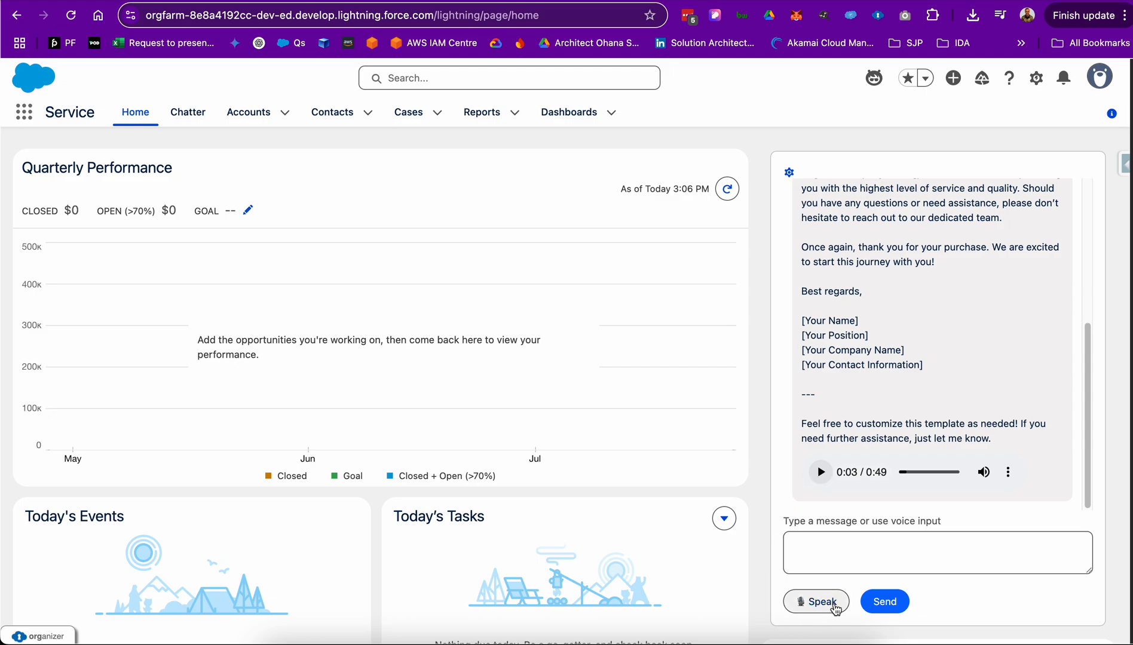
{"action": "mouse_move", "coordinate": [807, 616]}
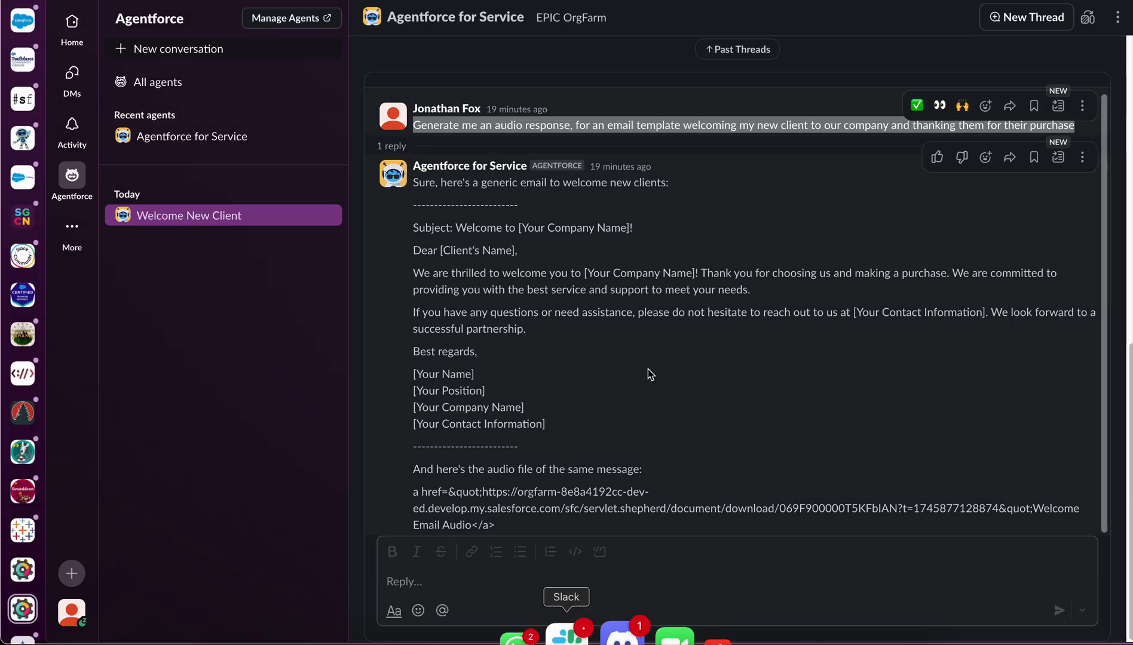
{"action": "mouse_move", "coordinate": [654, 355]}
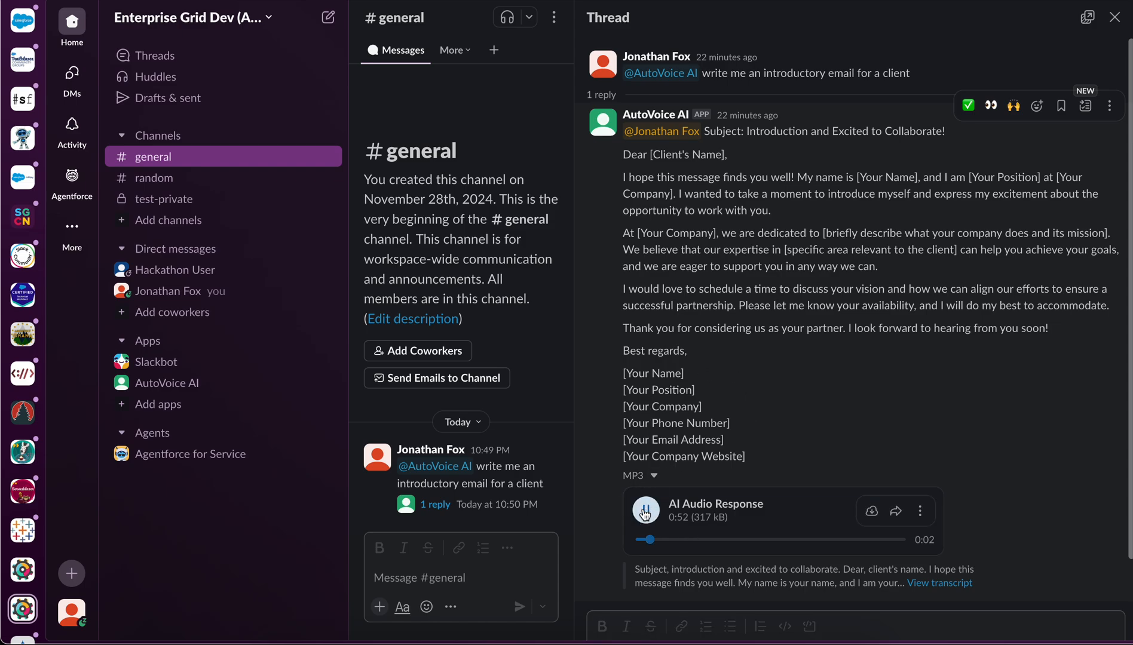
- Play the AutoVoice AI's 52-second AI Audio Response MP3 in the Slack thread
{"action": "left_click", "coordinate": [644, 509]}
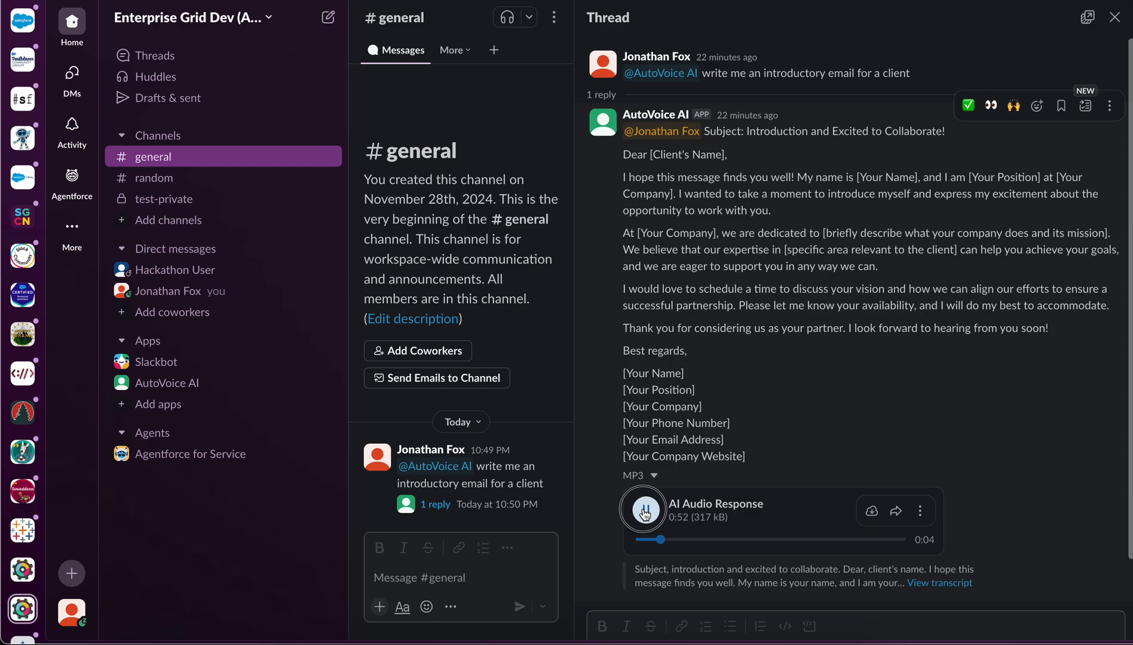